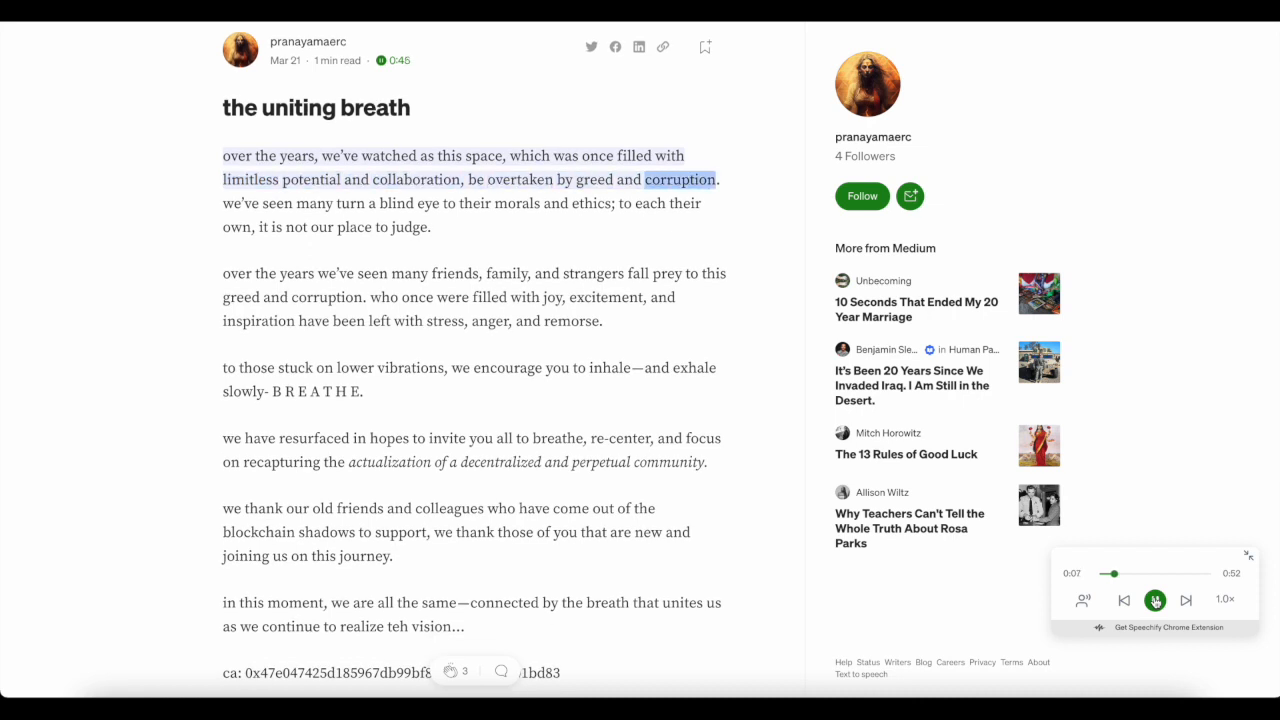
pyautogui.scroll(-3)
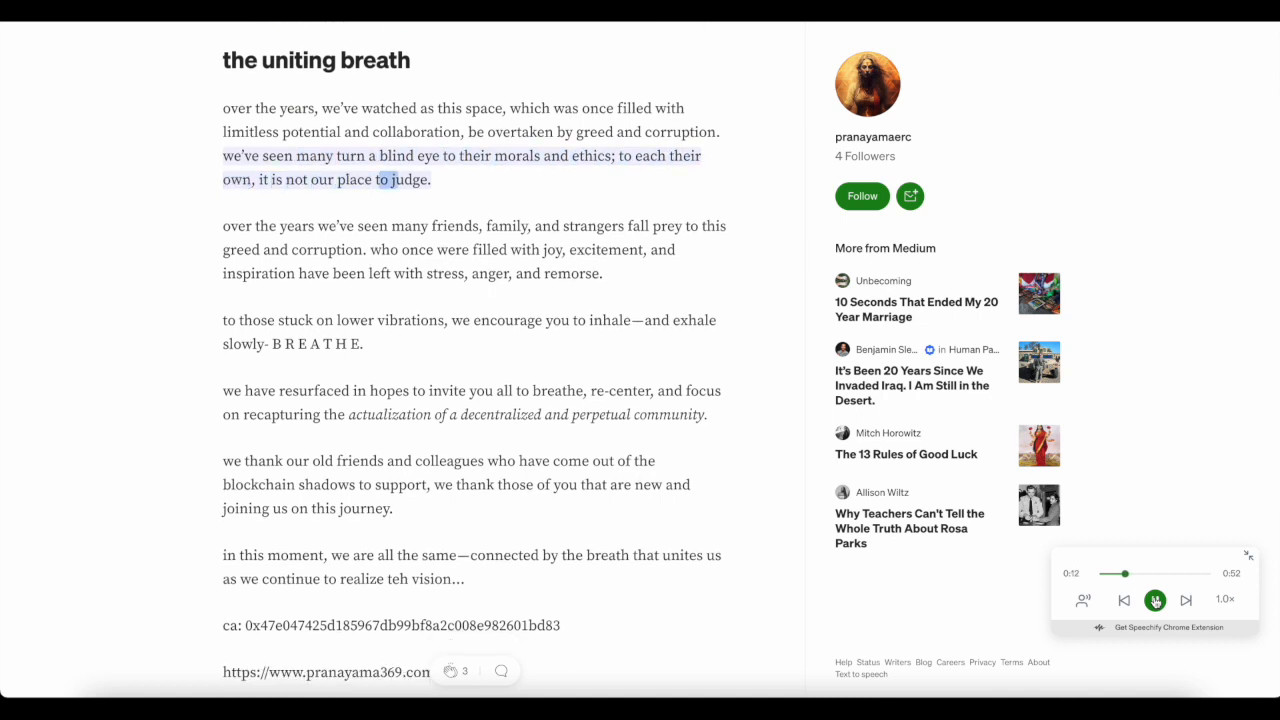
pyautogui.scroll(-3)
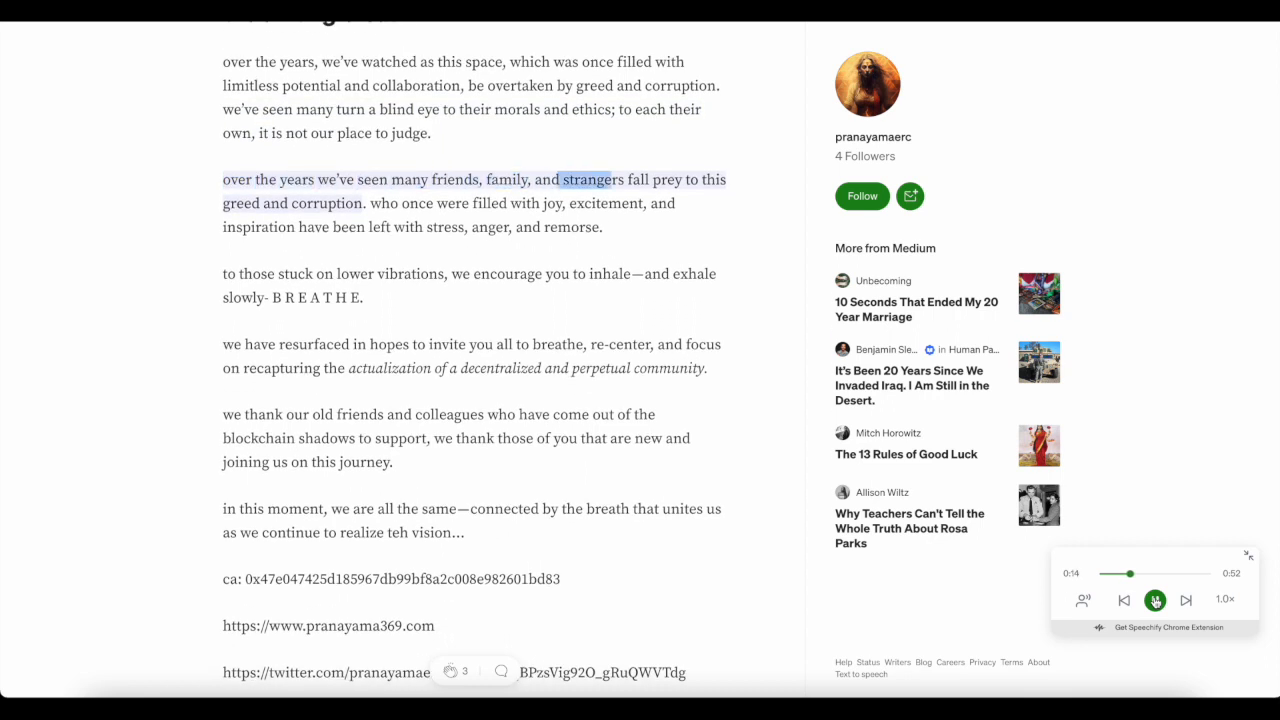
pyautogui.scroll(-3)
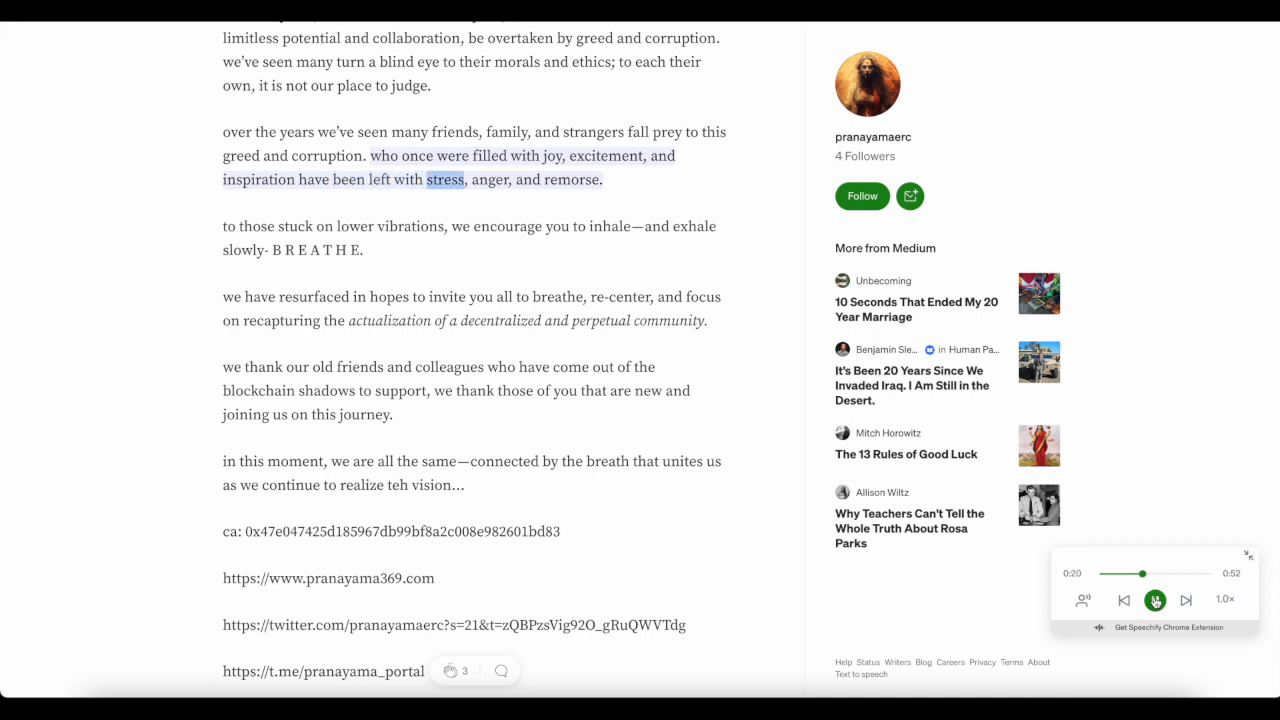
pyautogui.scroll(-3)
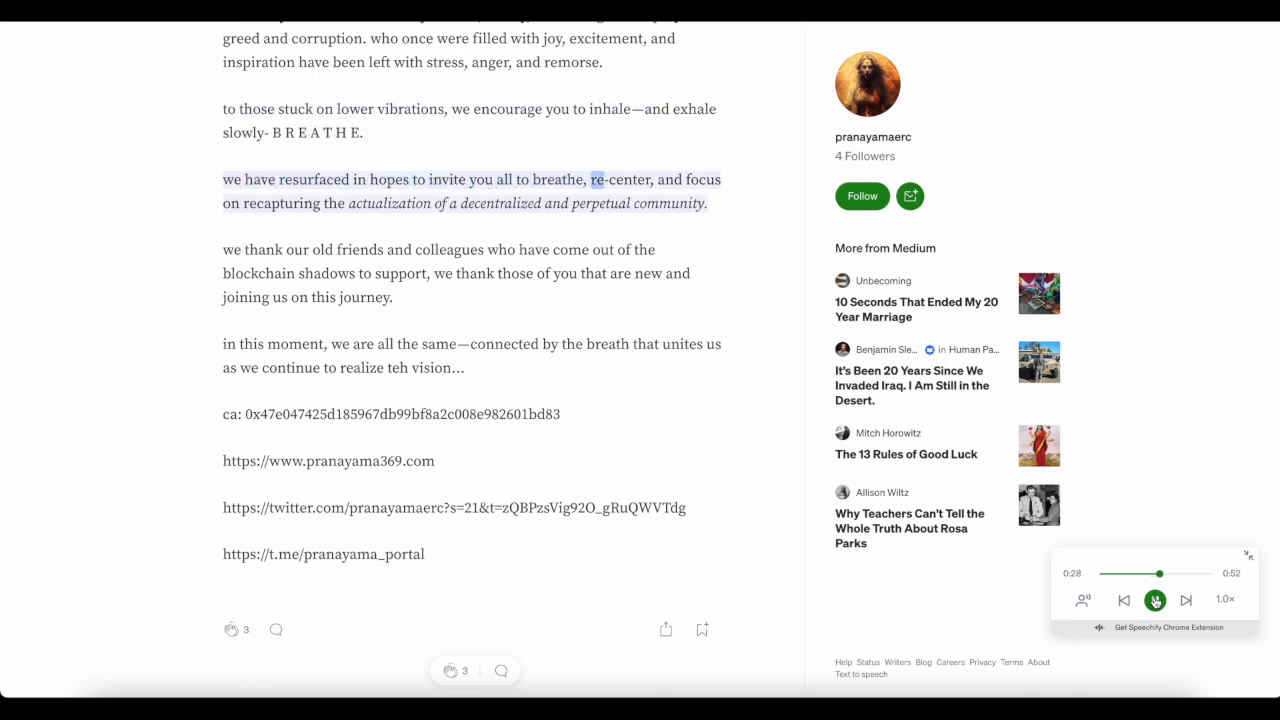
pyautogui.scroll(-3)
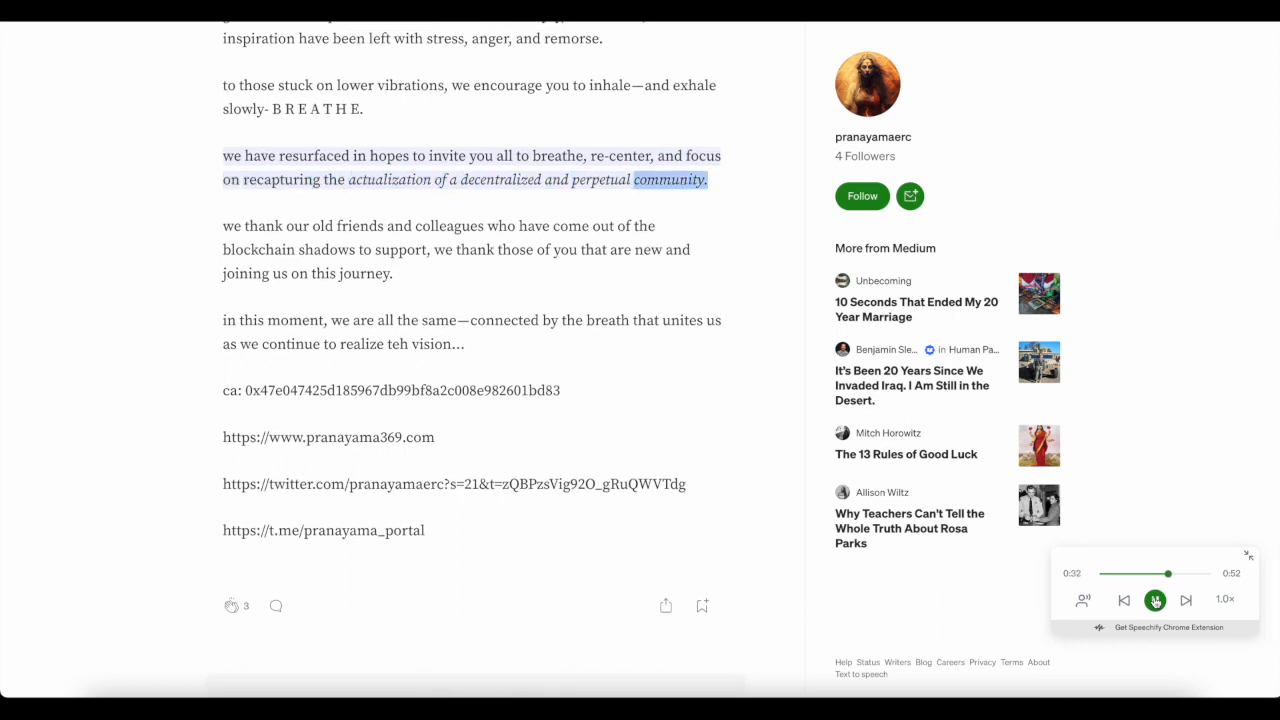
pyautogui.scroll(-3)
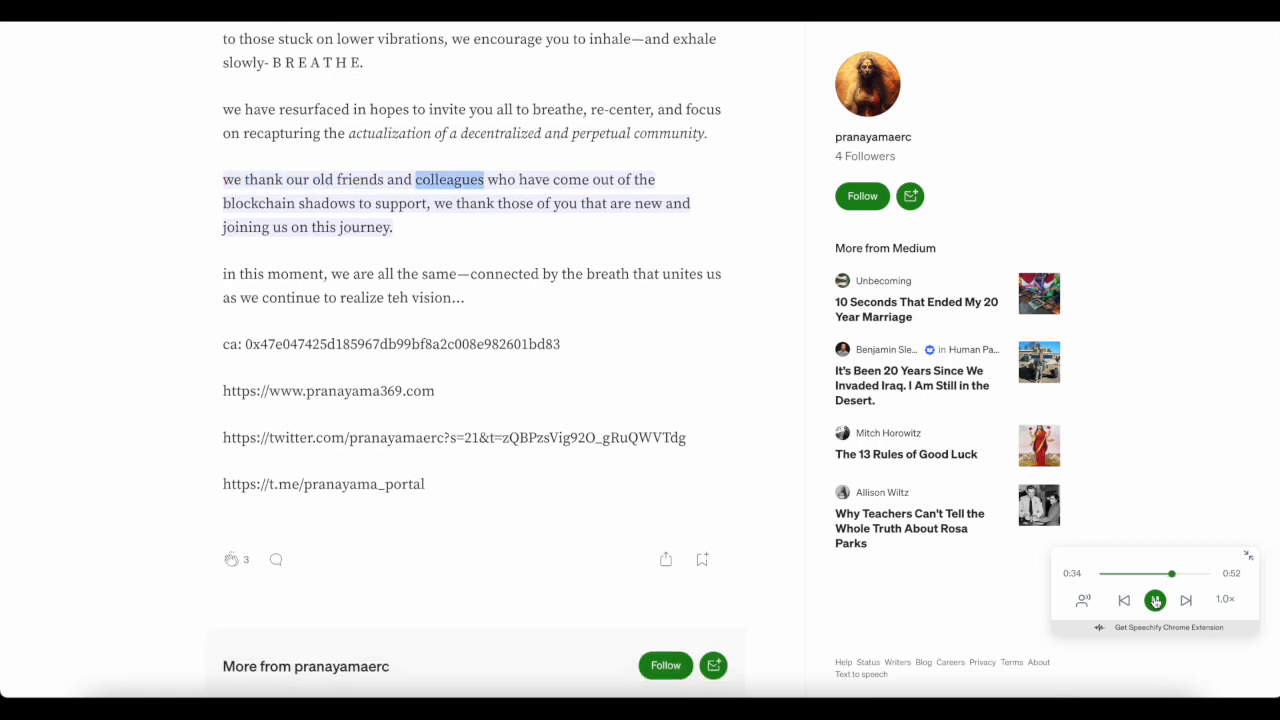
pyautogui.scroll(-3)
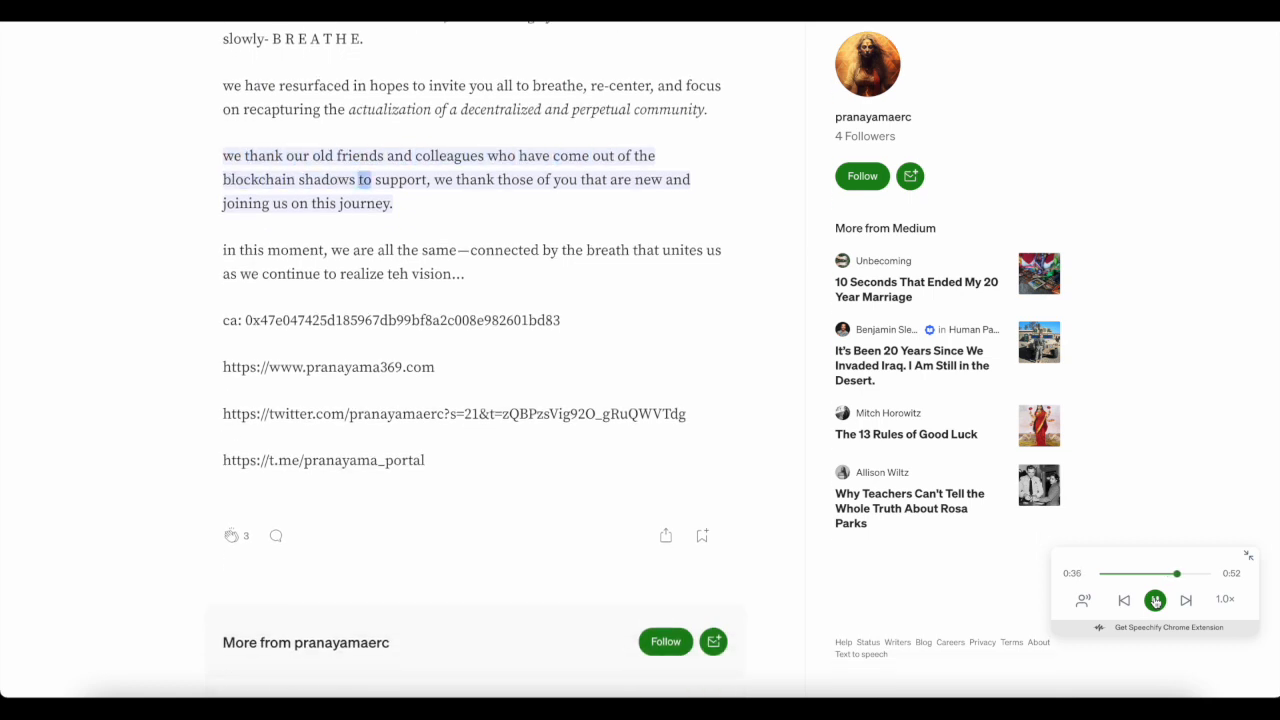